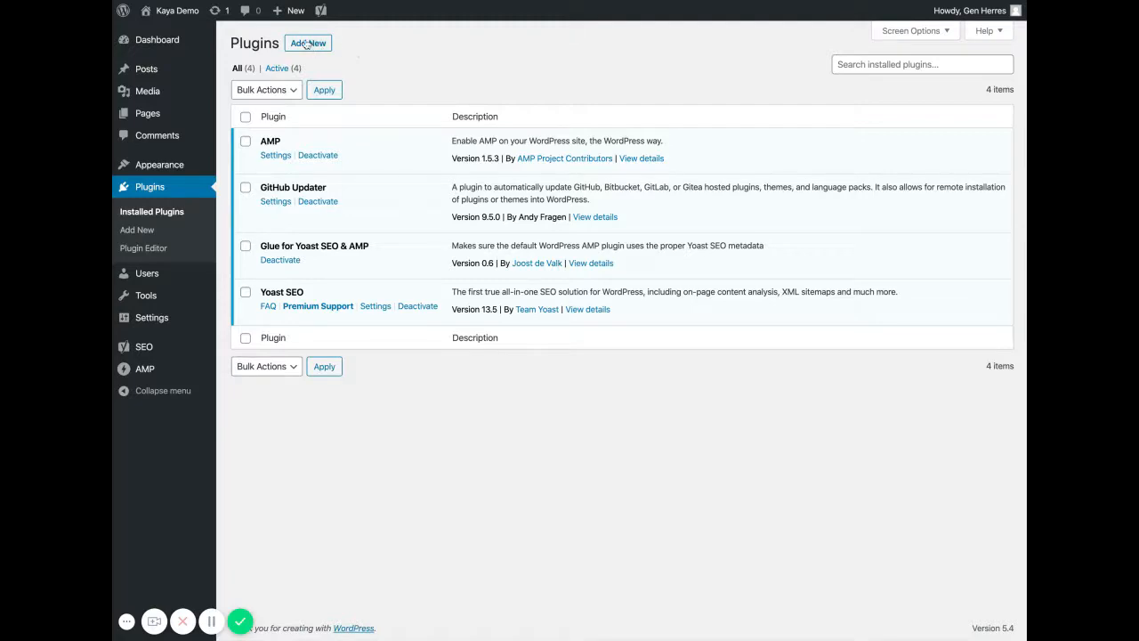
Step: Search the plugin directory for 'top bar' from the Add Plugins page
click(308, 43)
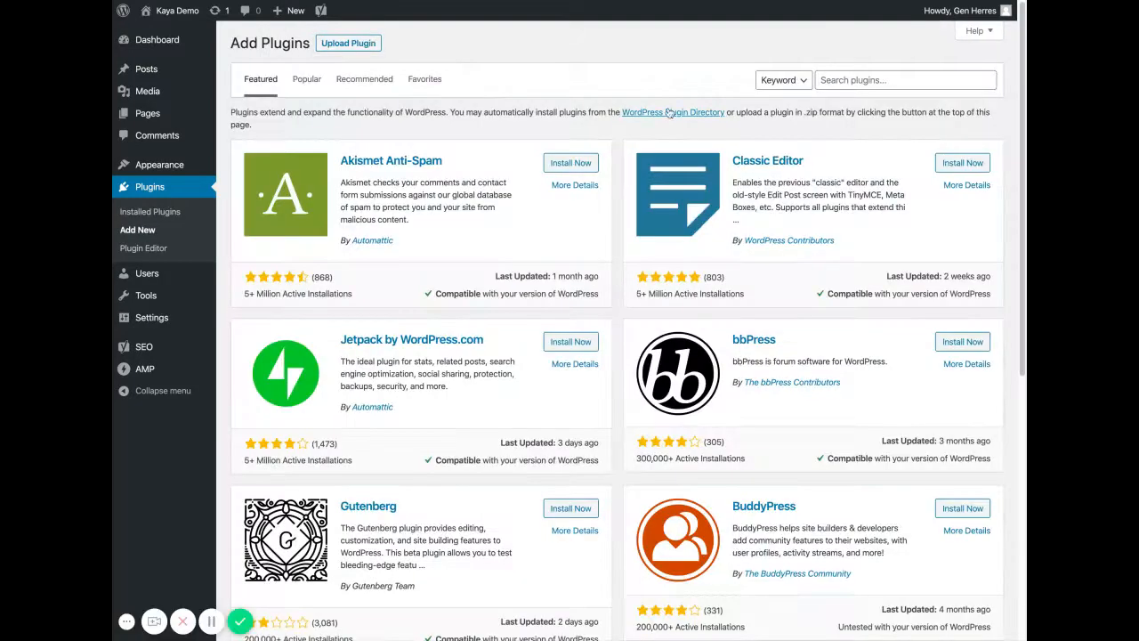
text(top bar)
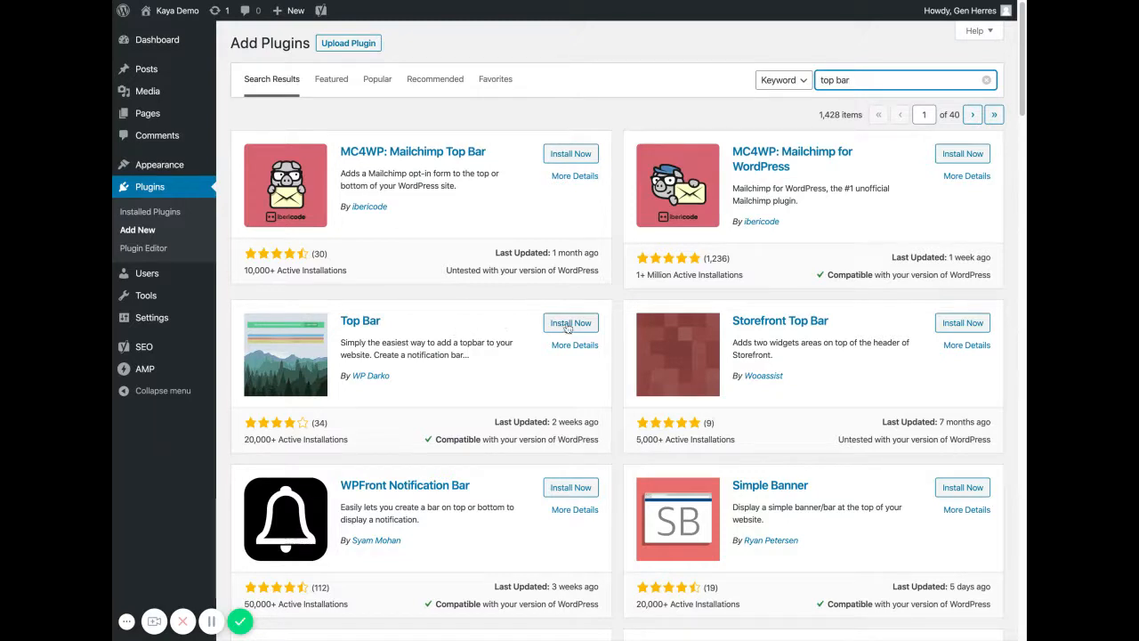
Step: Install and activate the Top Bar plugin from its result card
click(569, 323)
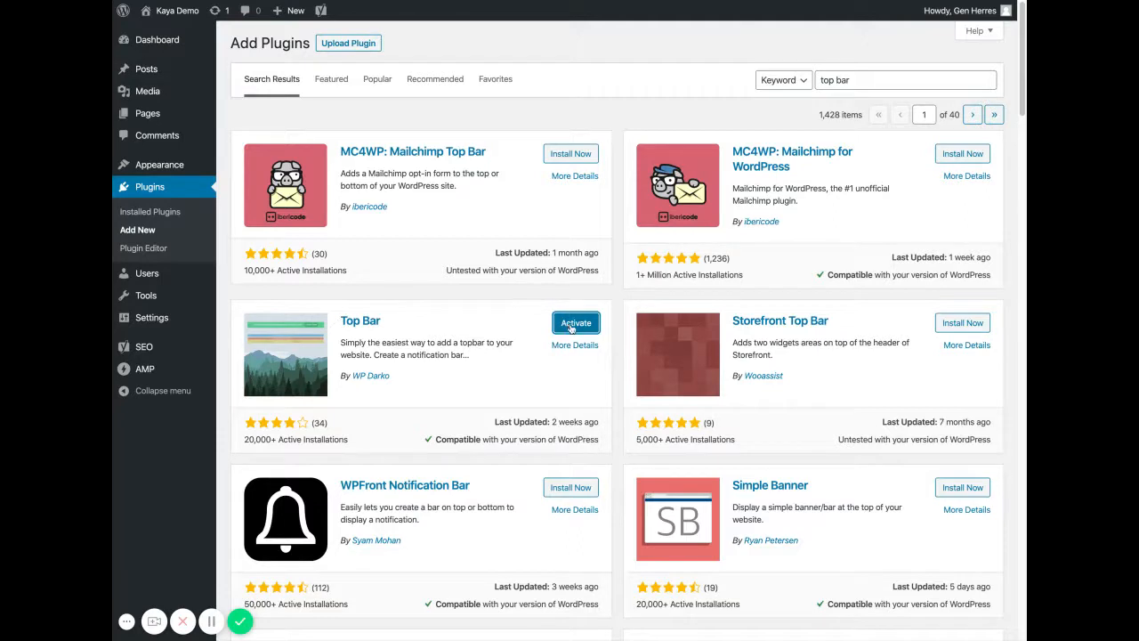
click(575, 322)
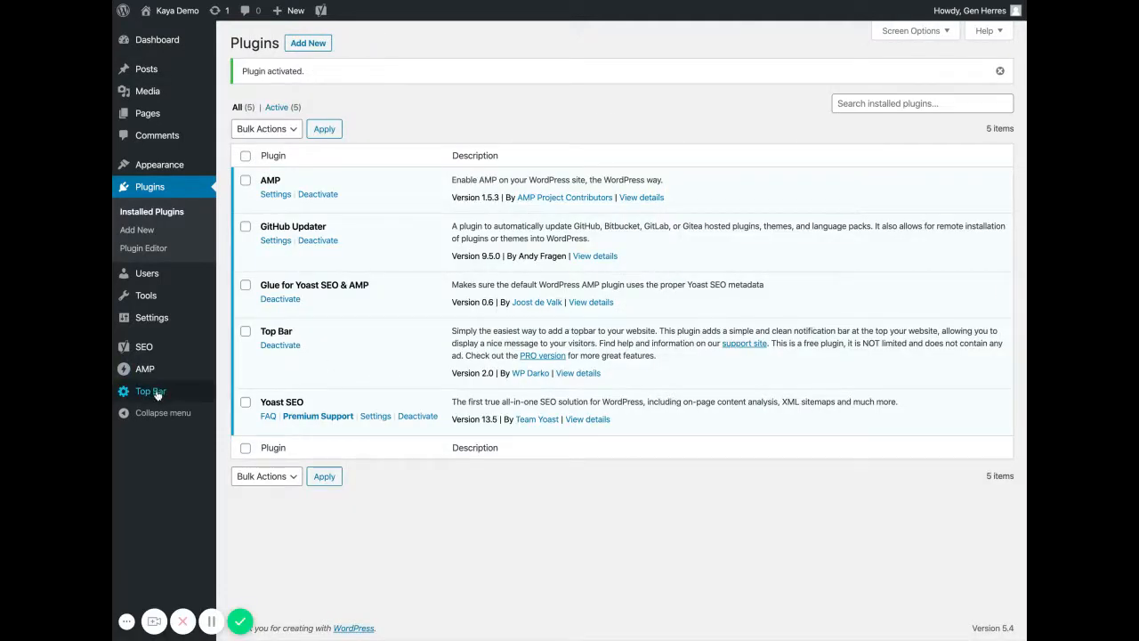
Step: Enter the Top Bar message 'Anphira is open and operating normally!' with a Read More button
click(150, 391)
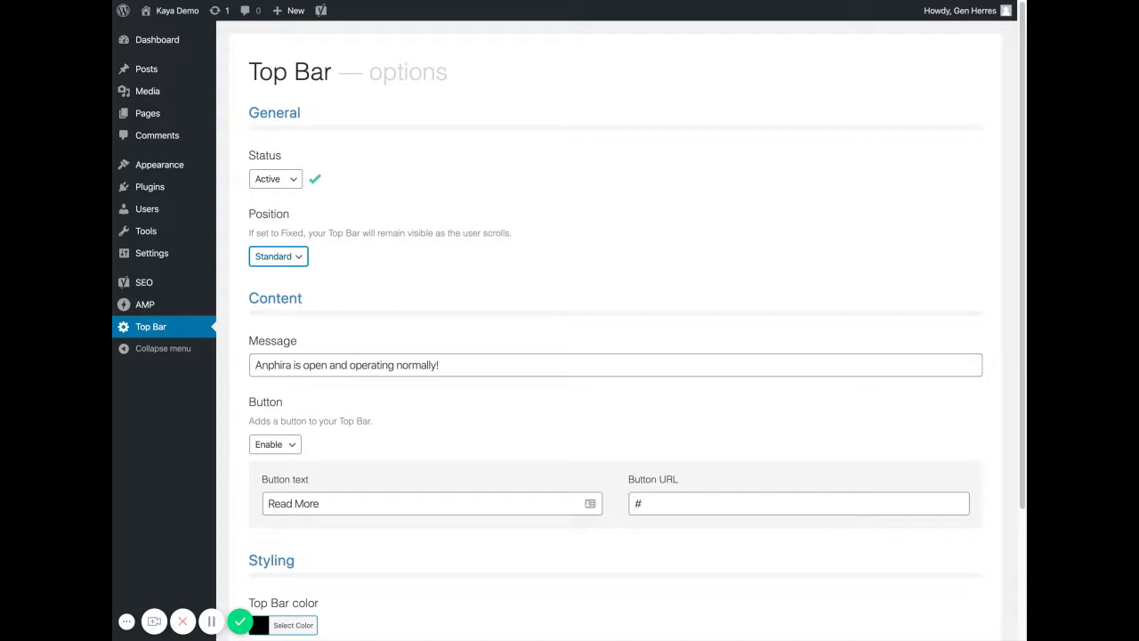
click(472, 364)
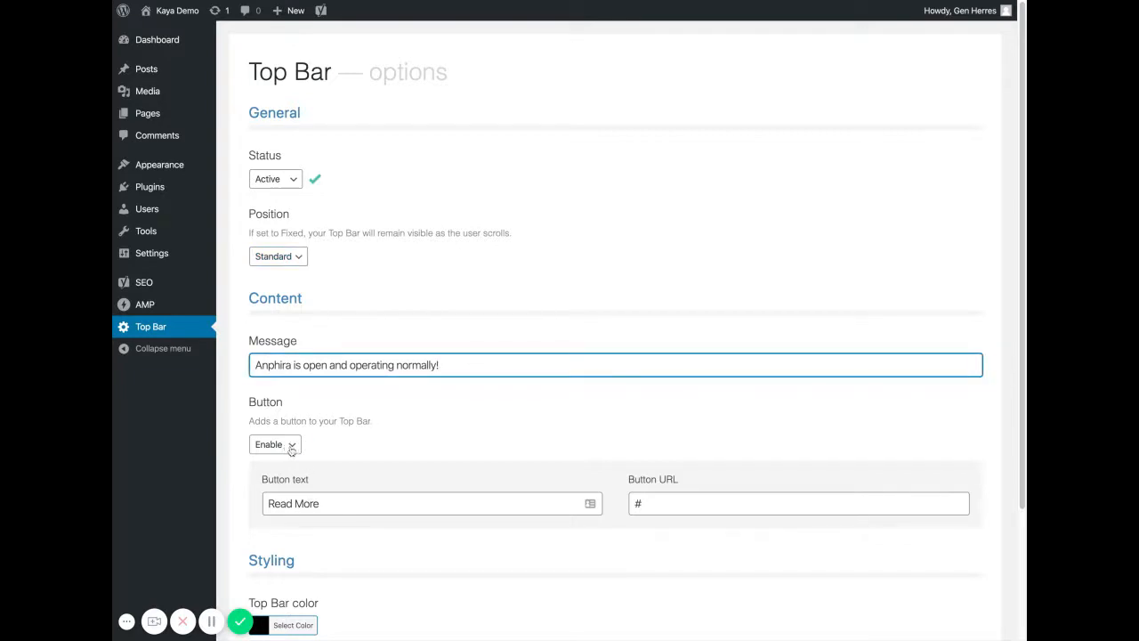
click(274, 445)
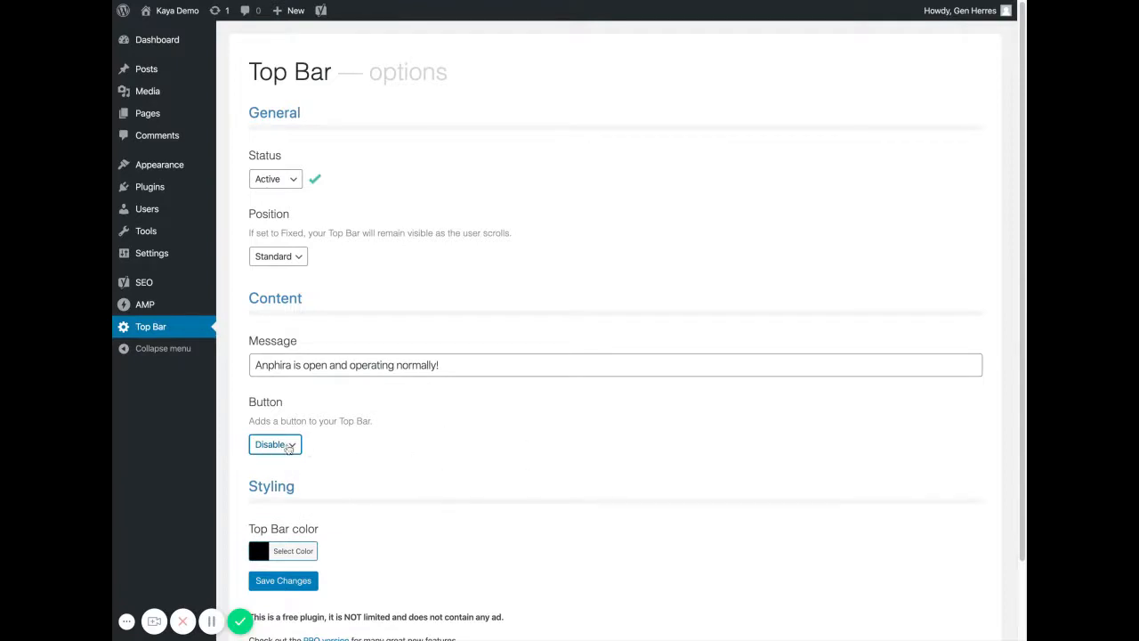
click(274, 445)
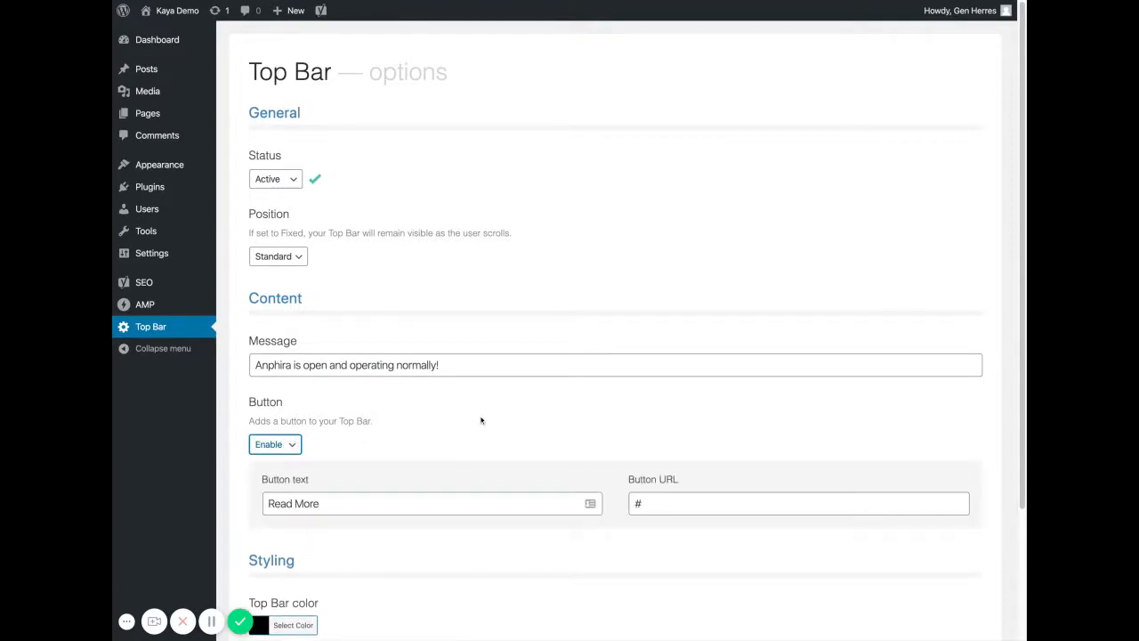
Step: Choose gray as the Top Bar colour and save the changes
scroll(down, 3)
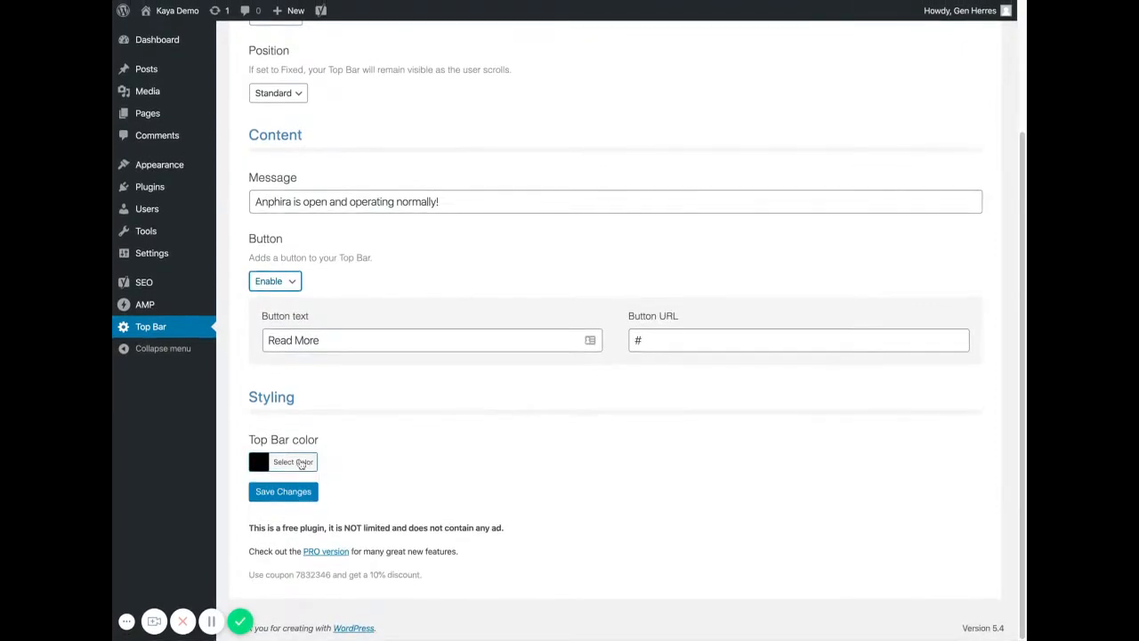
click(292, 460)
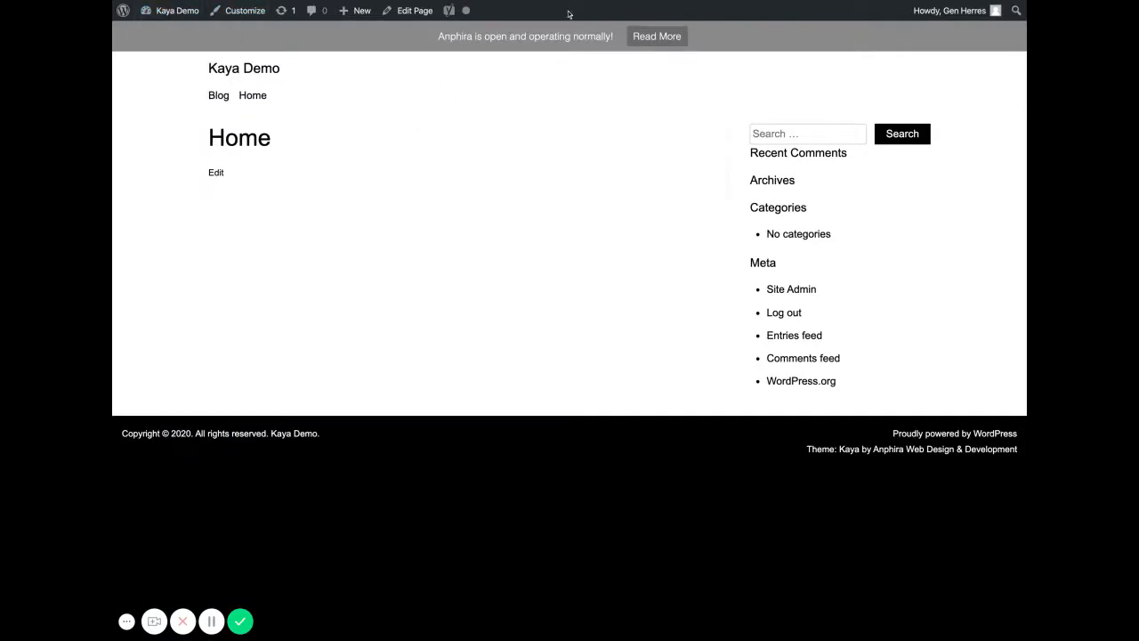
mouse_move(657, 35)
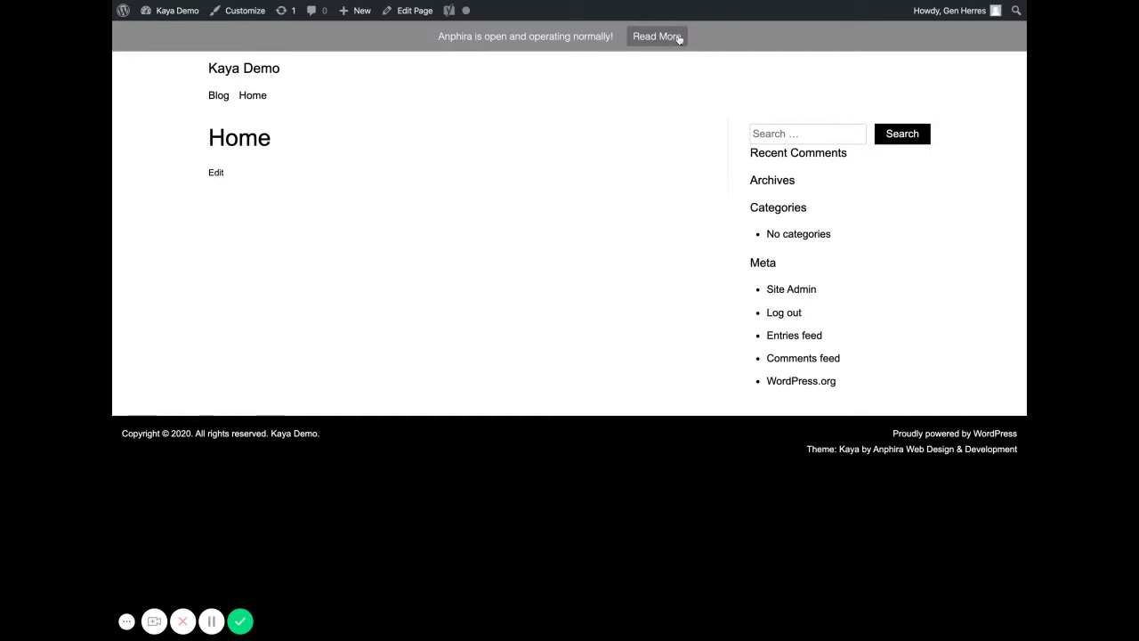
mouse_move(698, 41)
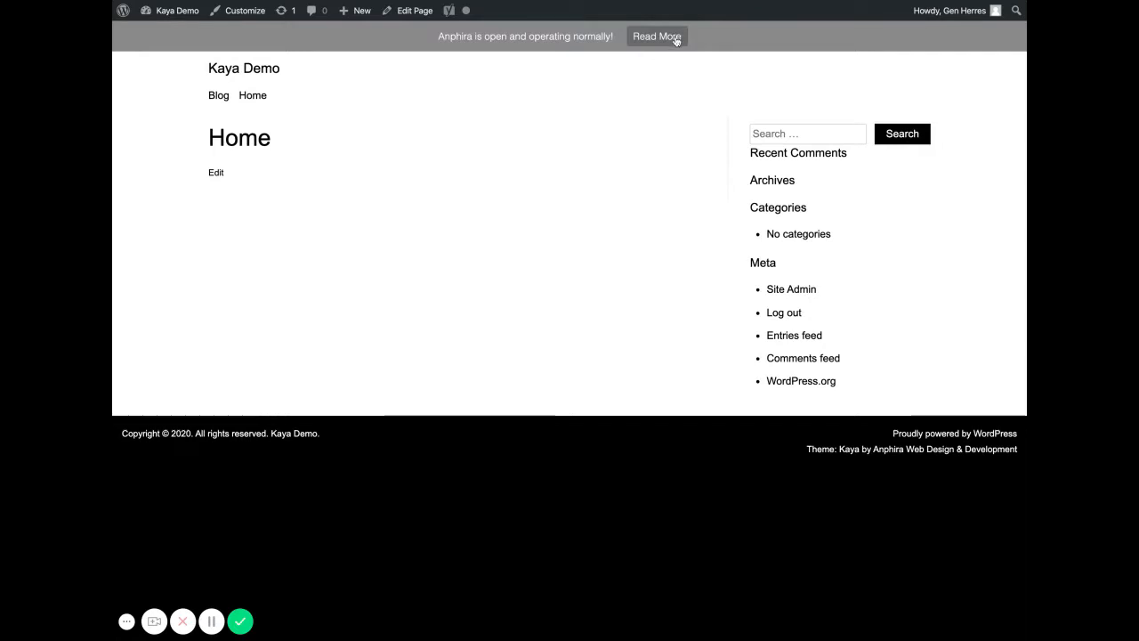
mouse_move(654, 46)
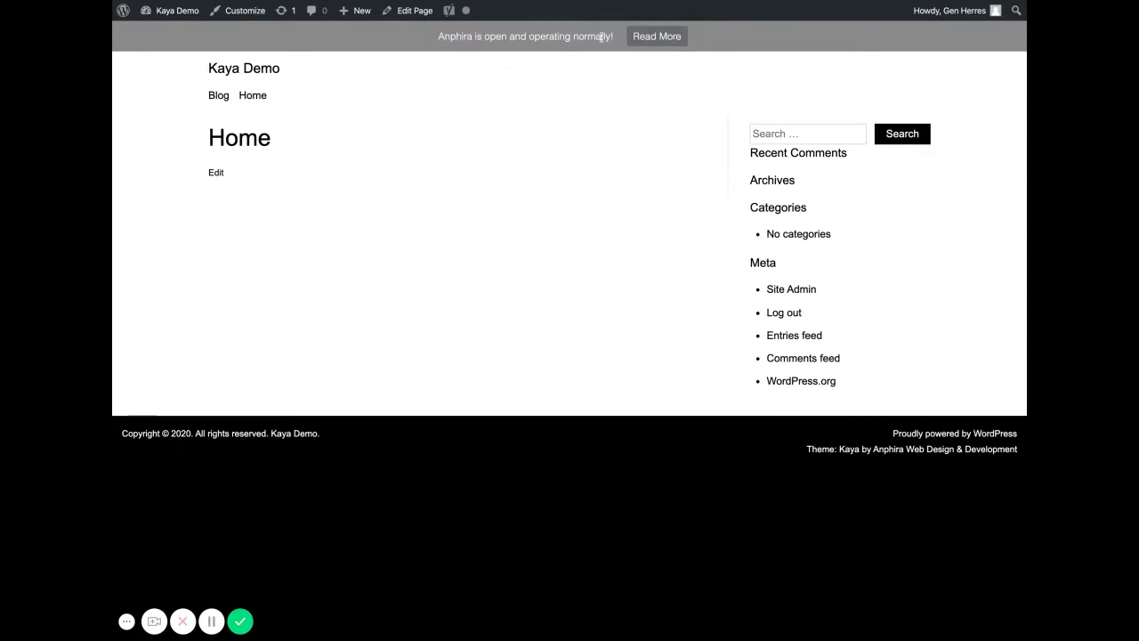
mouse_move(443, 210)
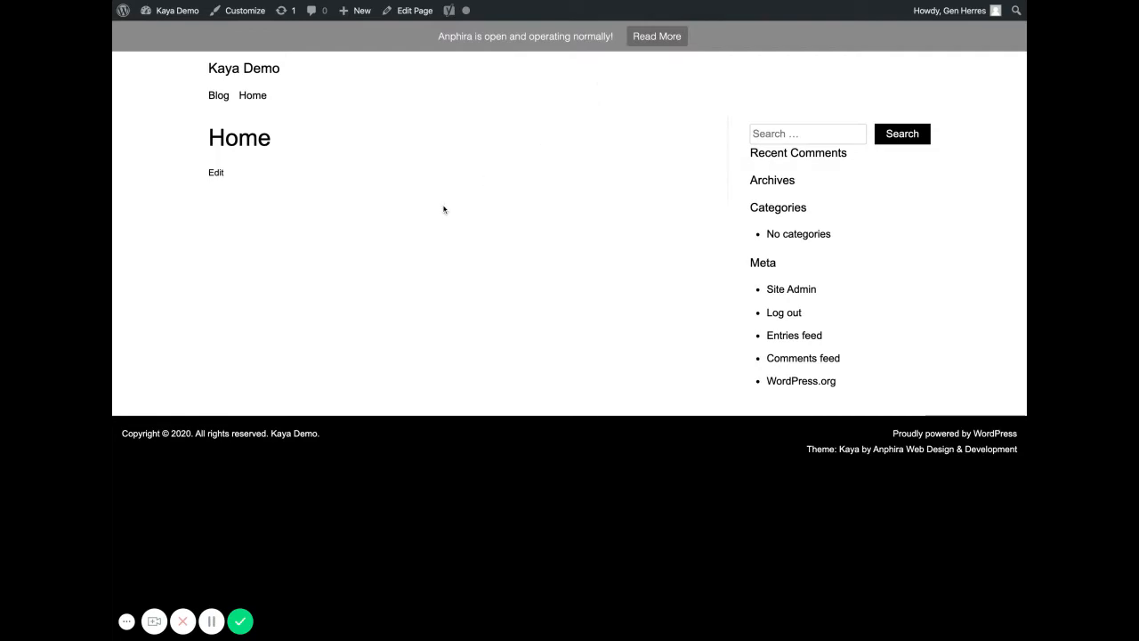